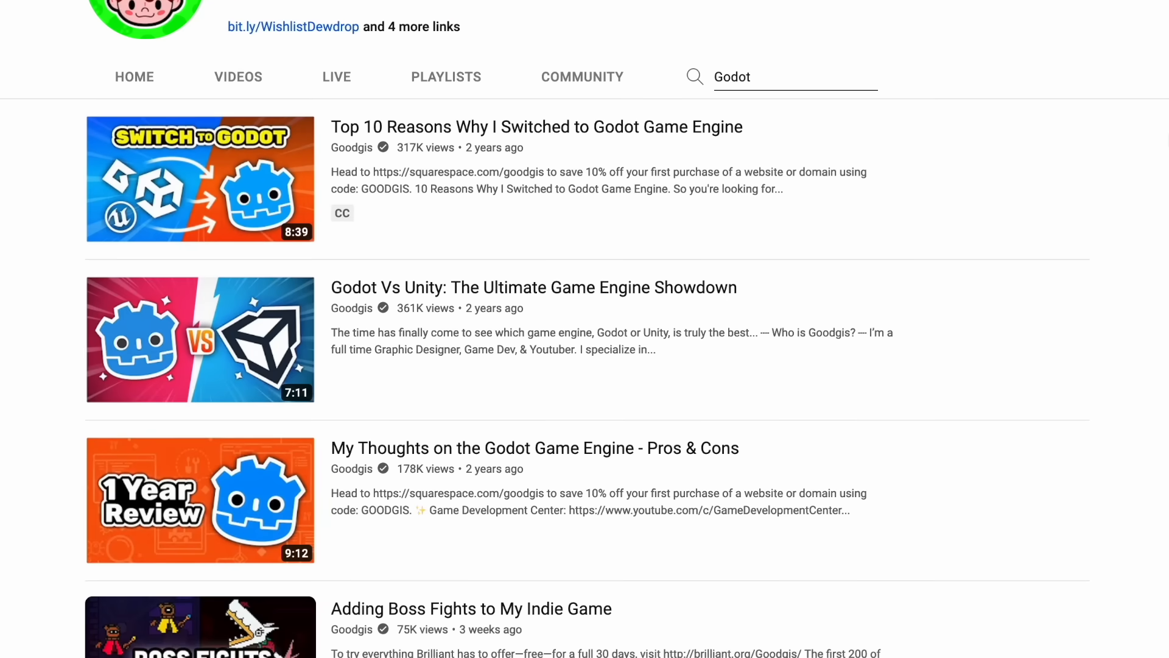
Scroll through the channel's 'Godot' search results
scroll(up, 3)
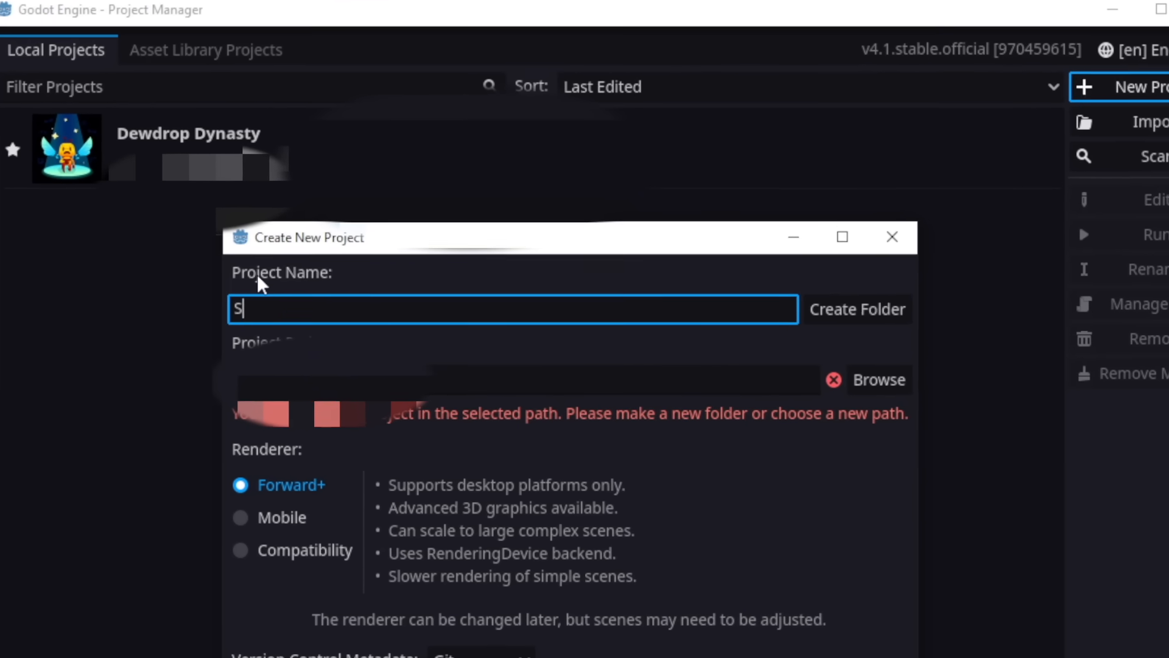
Name the Sky Balloon Freakout project and add lerped velocity.x movement to the player script
text(ky Balloon Frea)
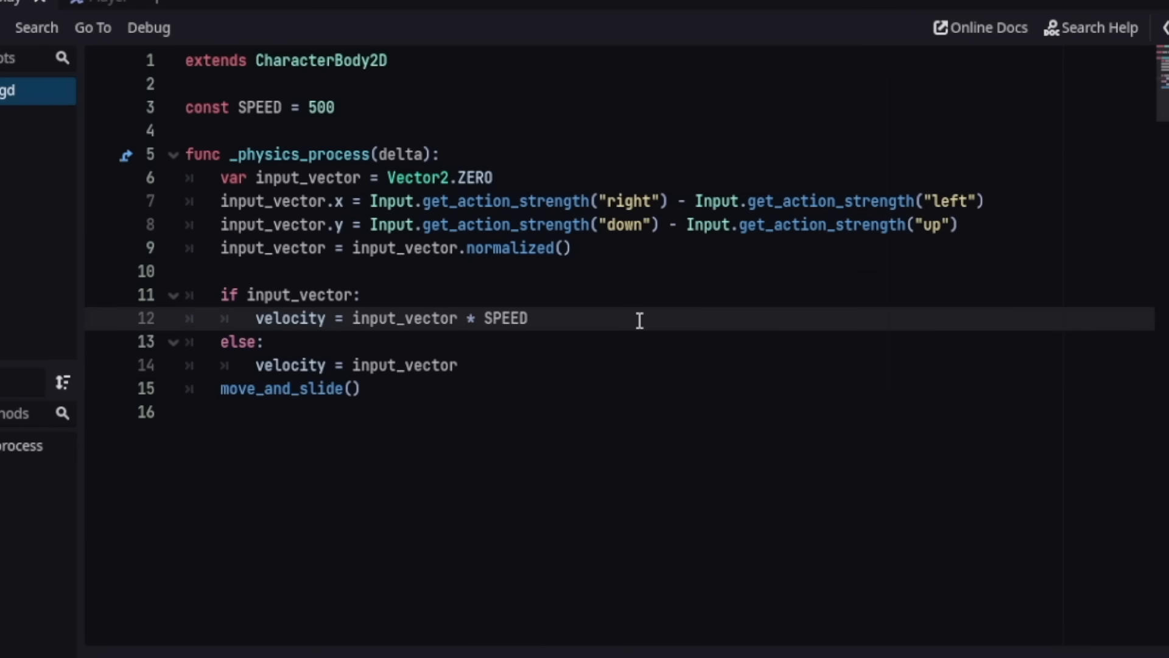
text(velocity.x = lerp(velocity.x, float(move_speed) * move_direction, 0.05))
text(rotate)
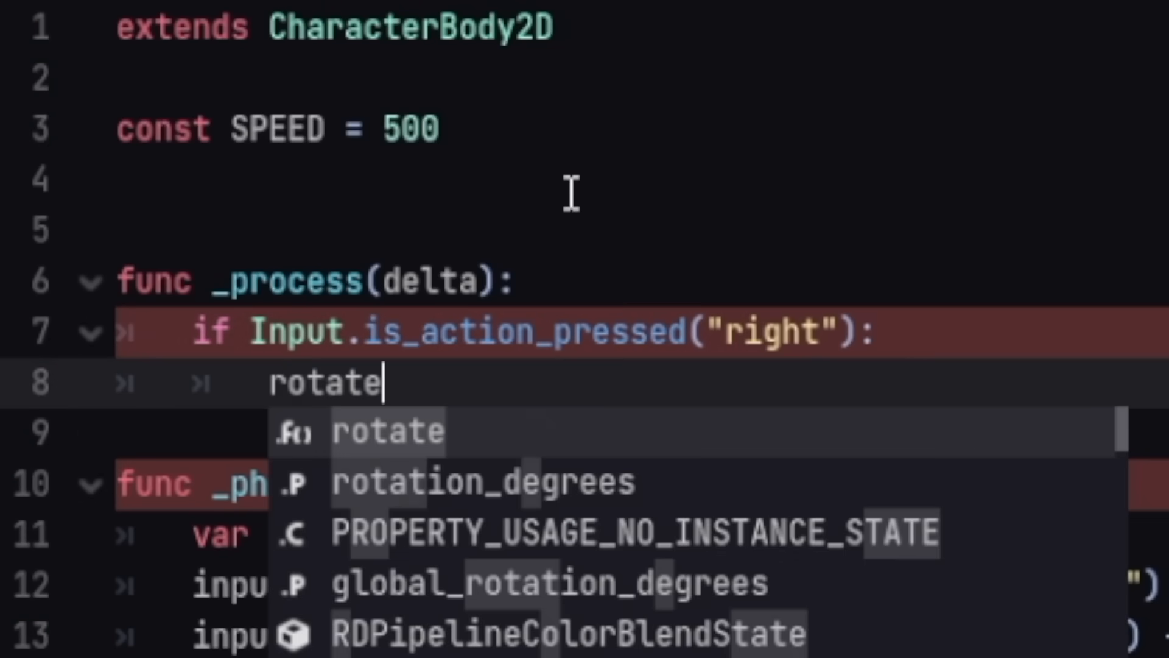
text(.)
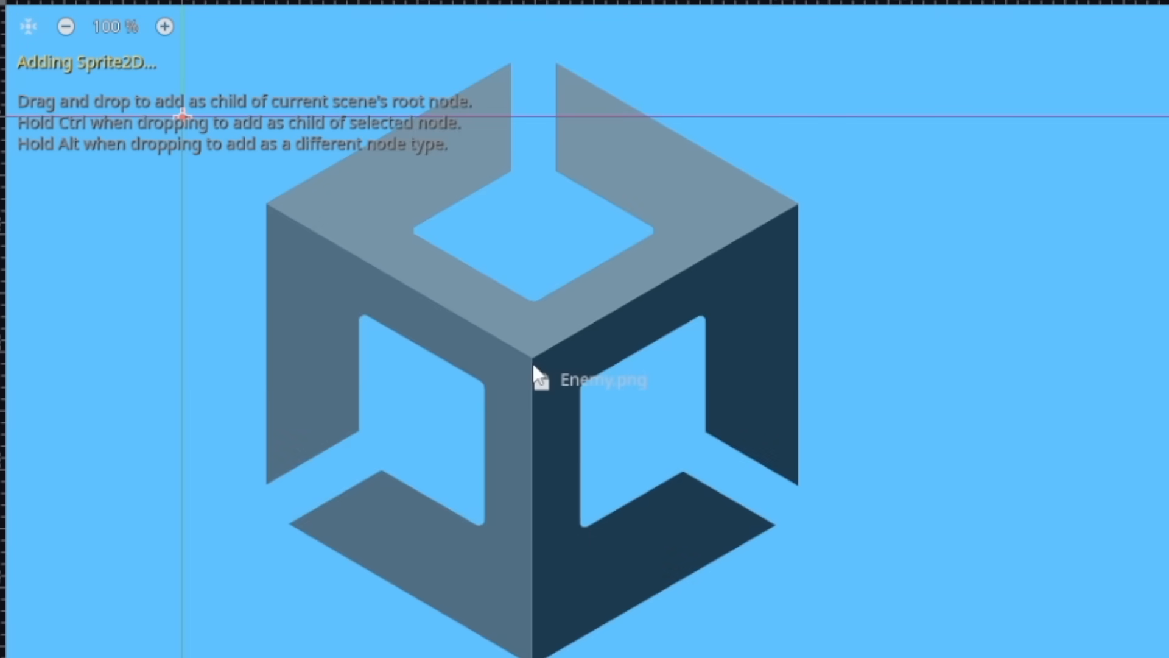
Drop Enemy.png into the viewport and widen its rectangular shape
drag(541, 376, 680, 414)
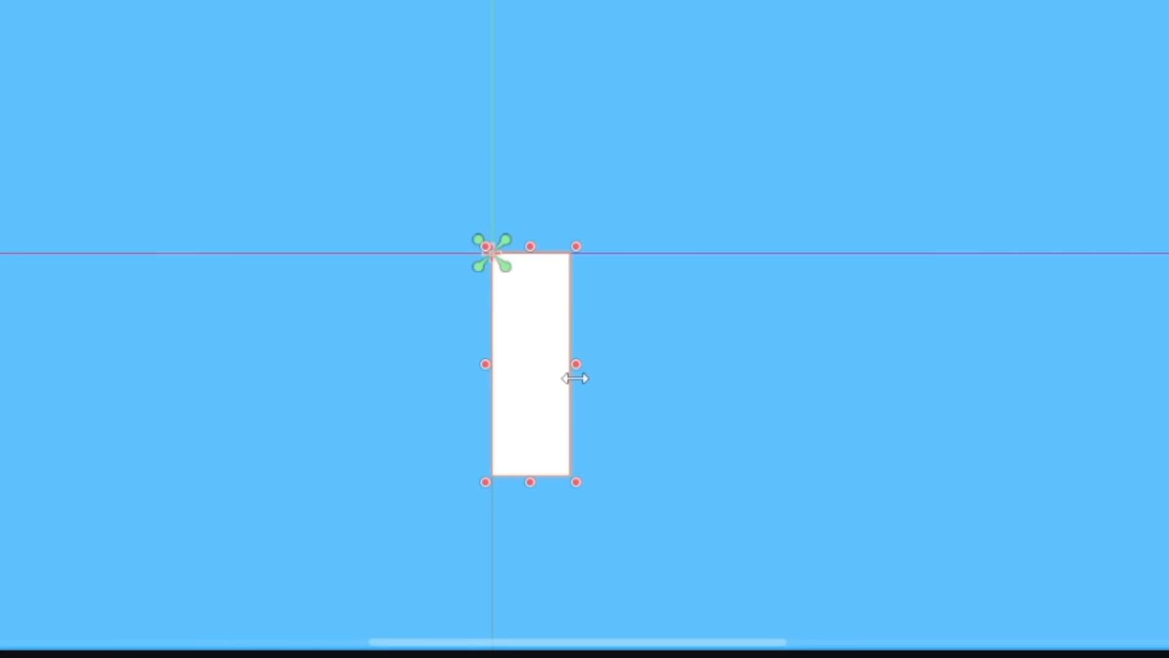
drag(578, 376, 583, 364)
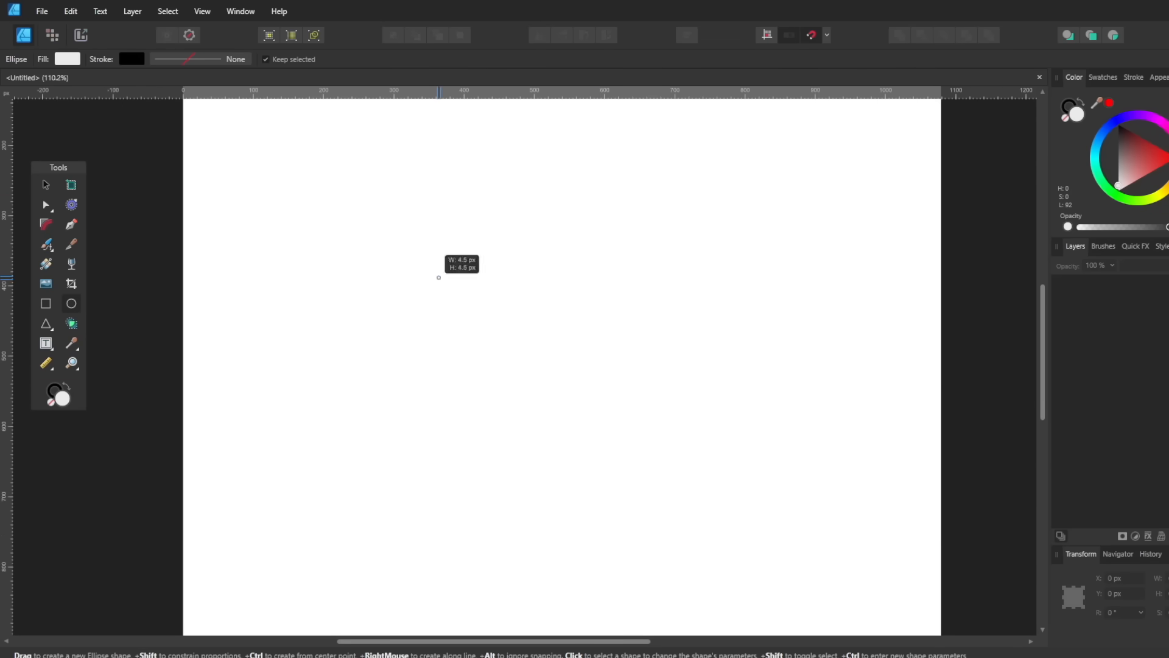
Draw an ellipse on the blank Affinity Designer canvas
drag(437, 277, 588, 428)
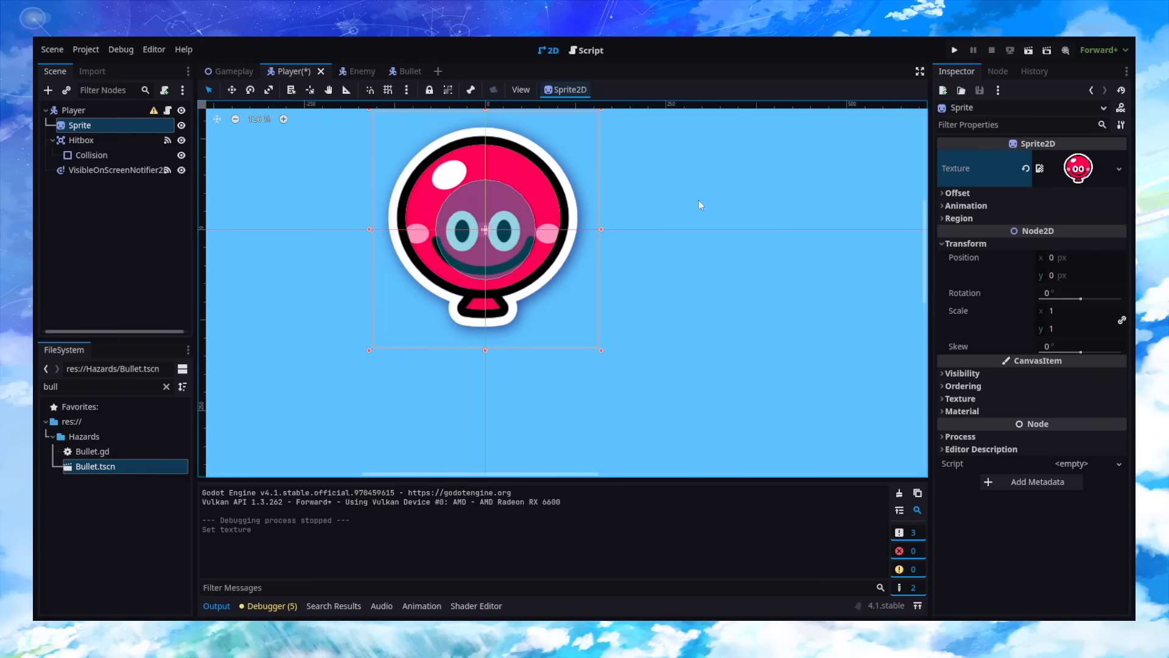
Switch to the Enemy scene to give the jet its sprite and collision shape
click(954, 50)
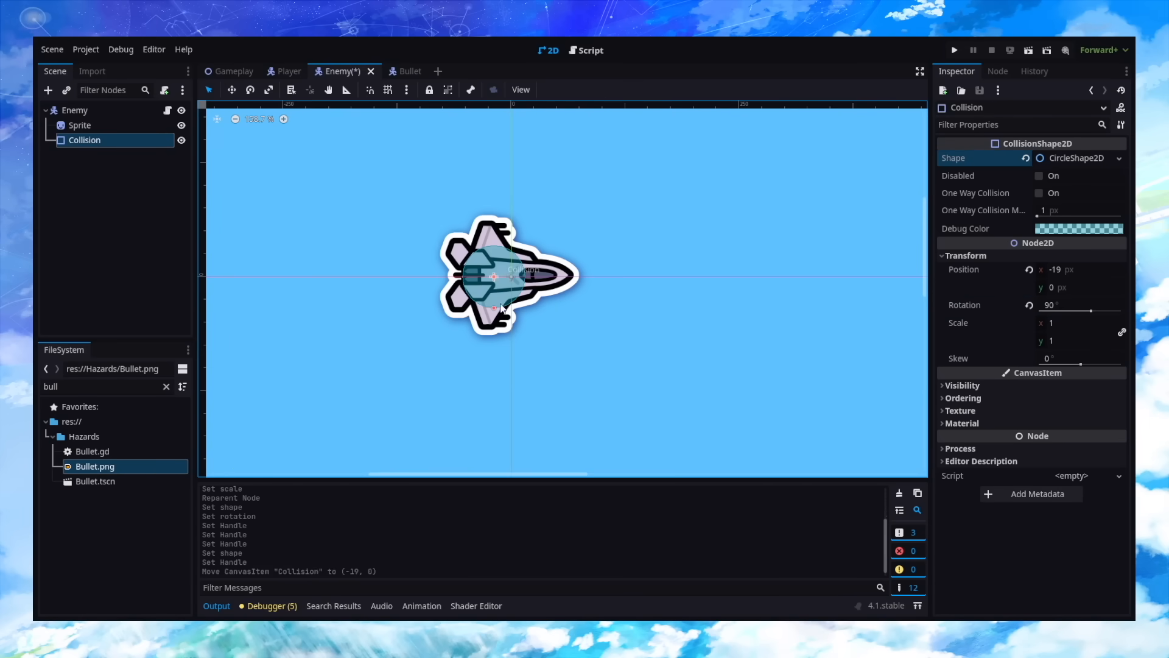
click(954, 50)
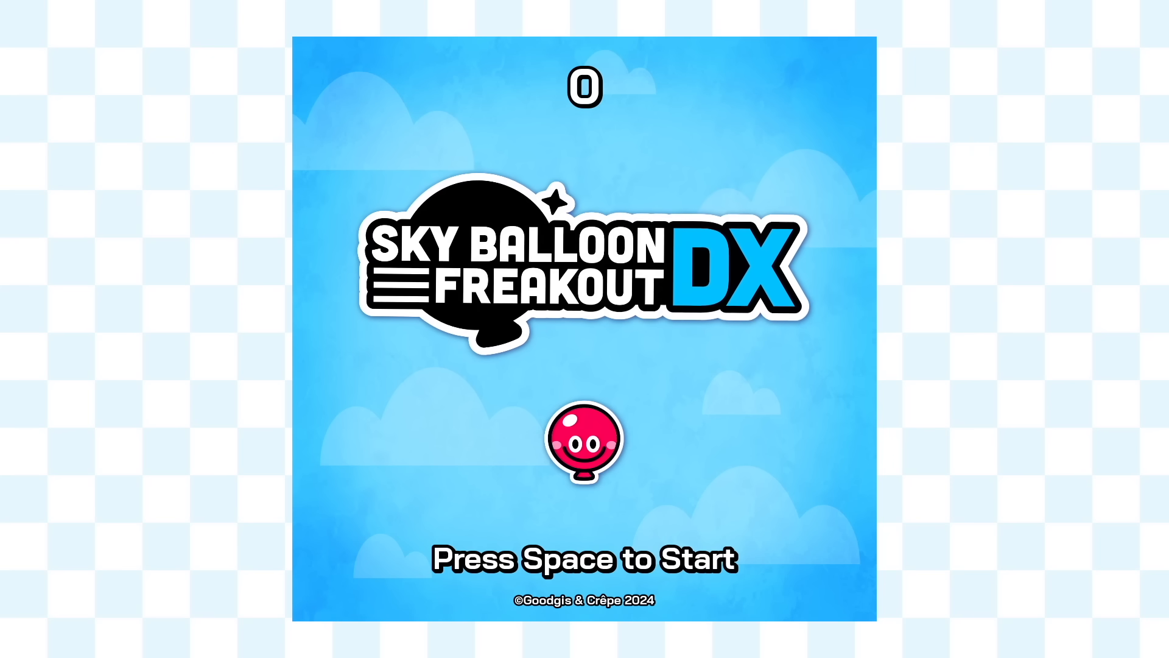
Start a round from the Sky Balloon Freakout DX title screen with Space
key(space)
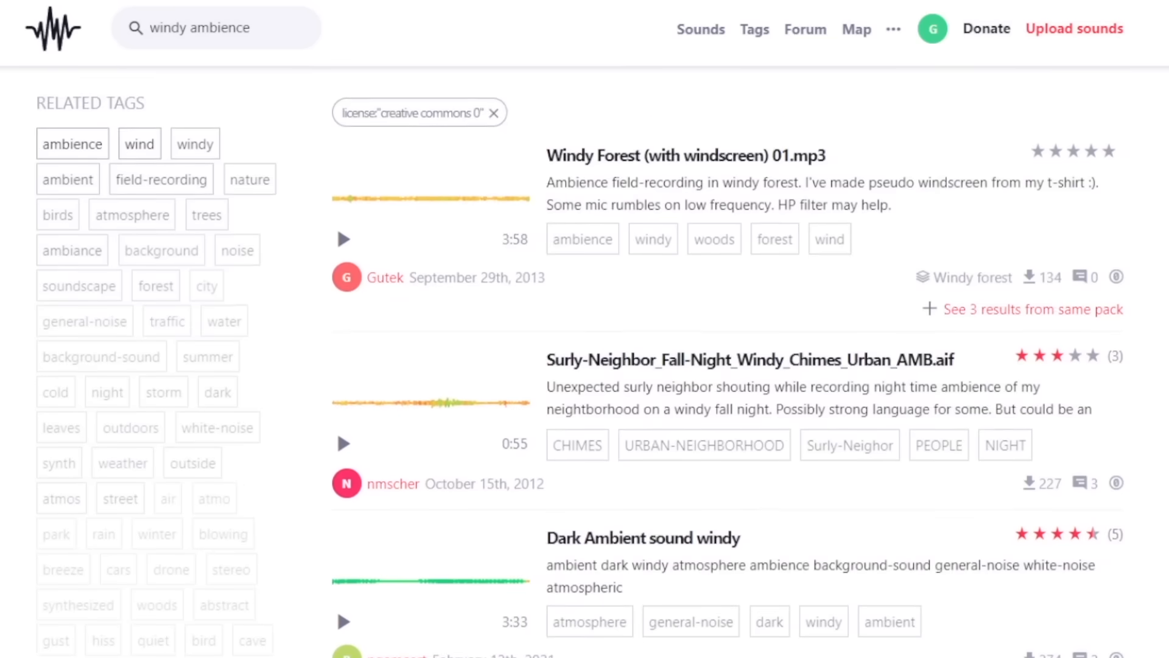
Scroll the Creative Commons 0 'windy ambience' search results
scroll(down, 3)
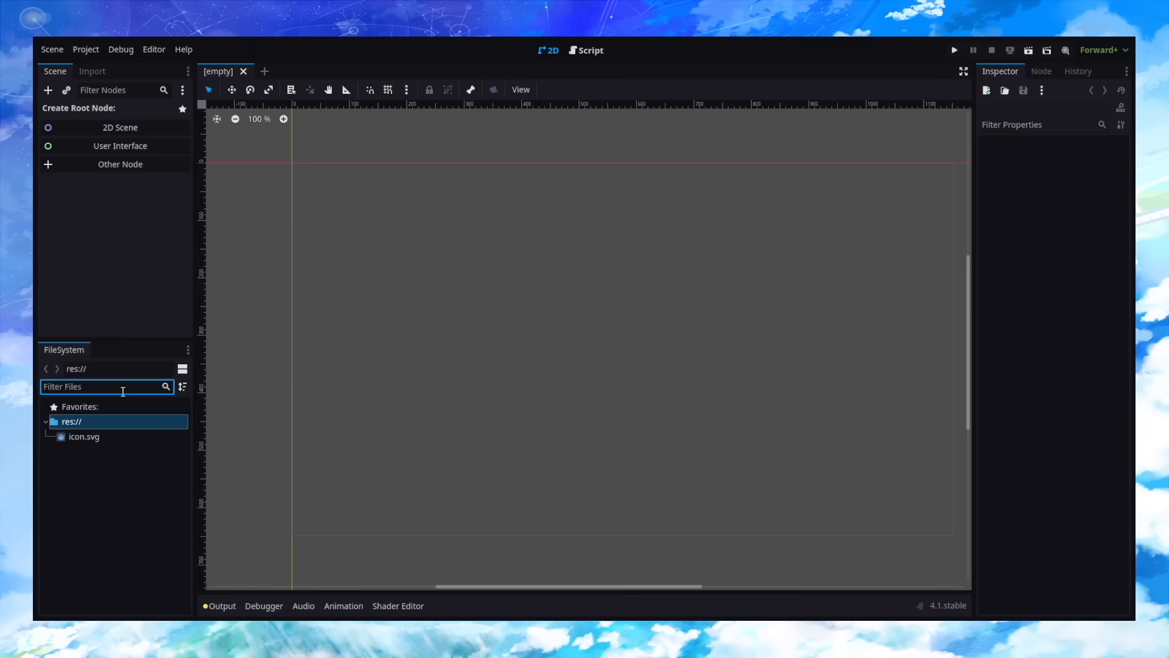
mouse_move(134, 205)
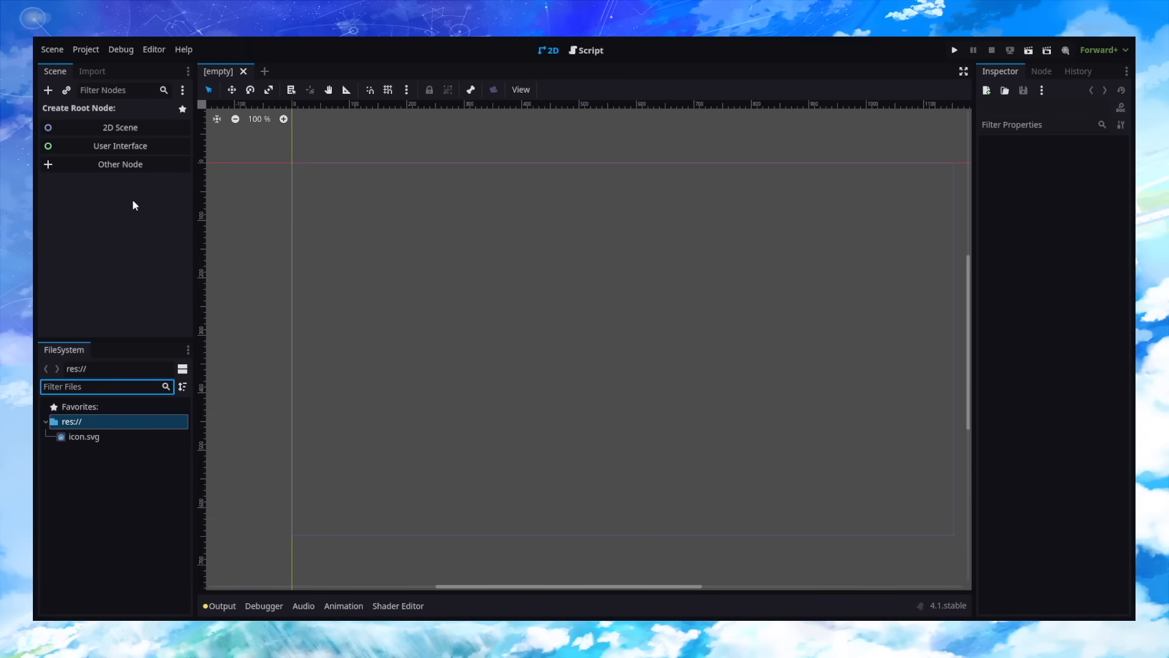
click(120, 127)
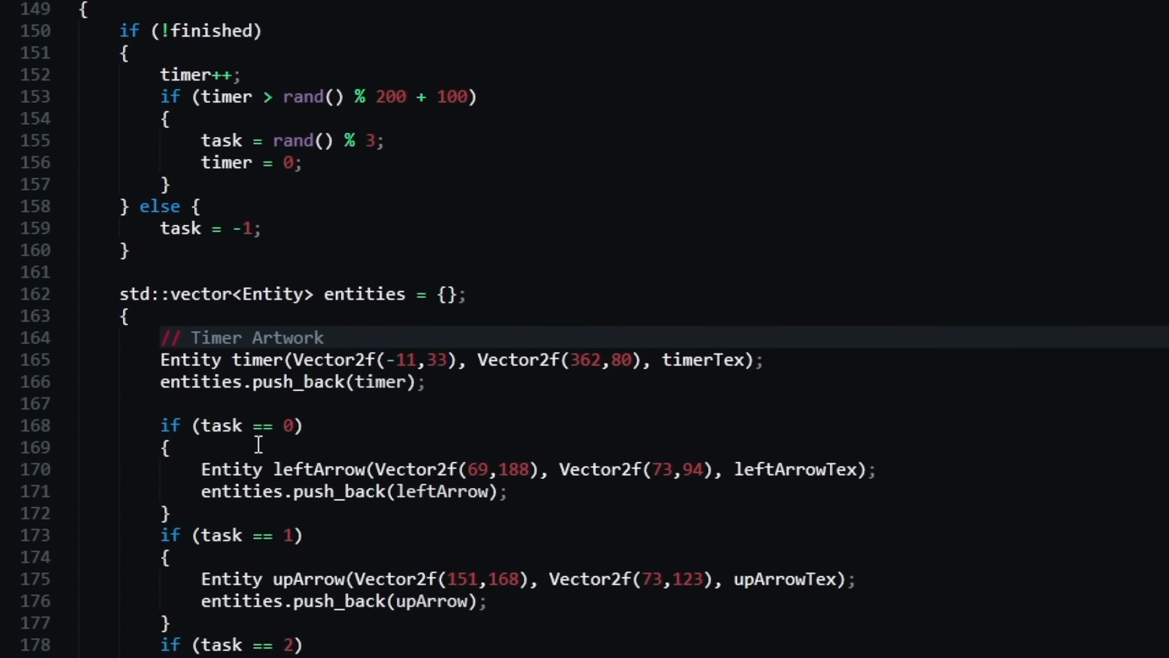
scroll(down, 3)
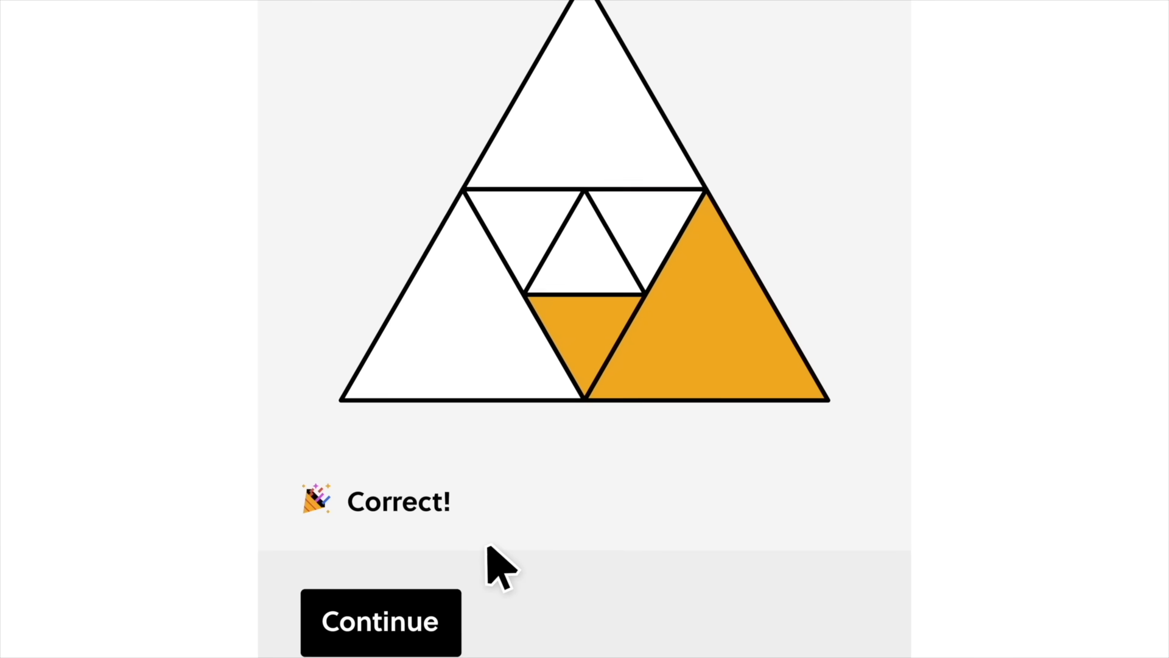
Complete the satellite-radius and triangle-angle exercises, then start the Making Decisions lesson
click(381, 622)
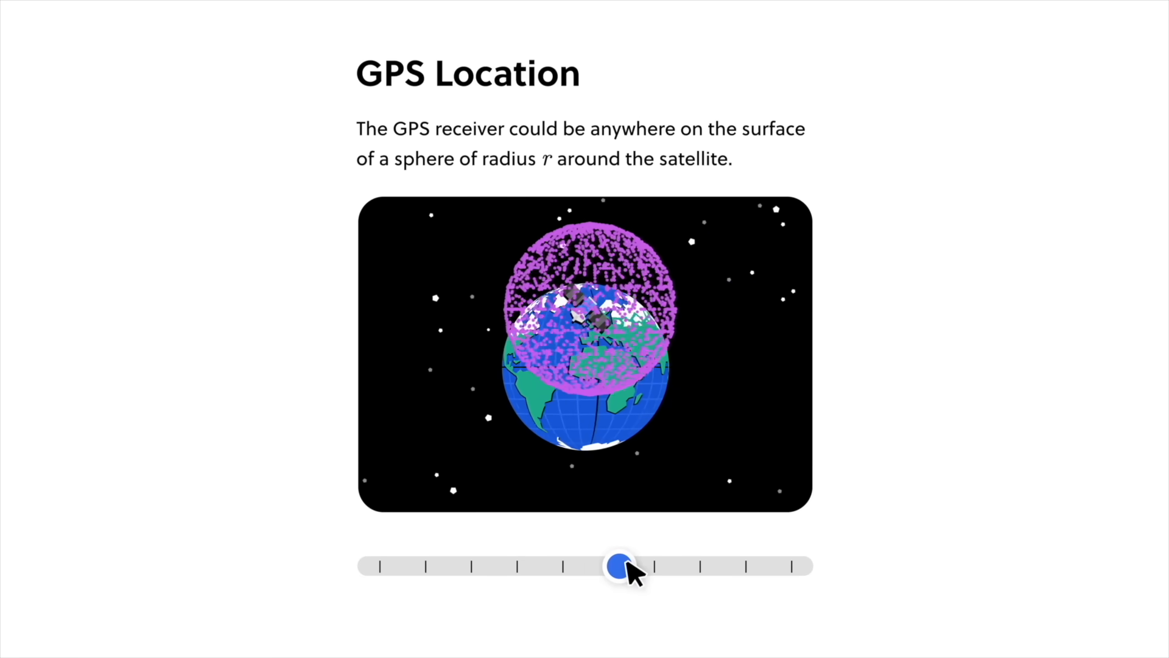
drag(618, 565, 488, 632)
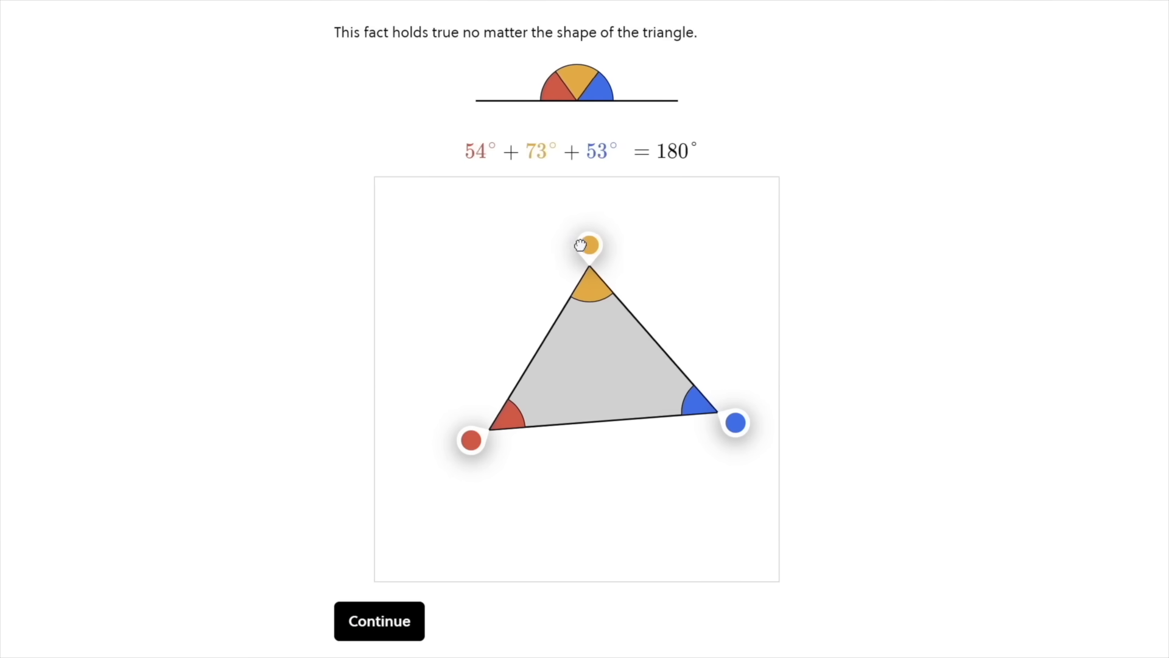
click(378, 621)
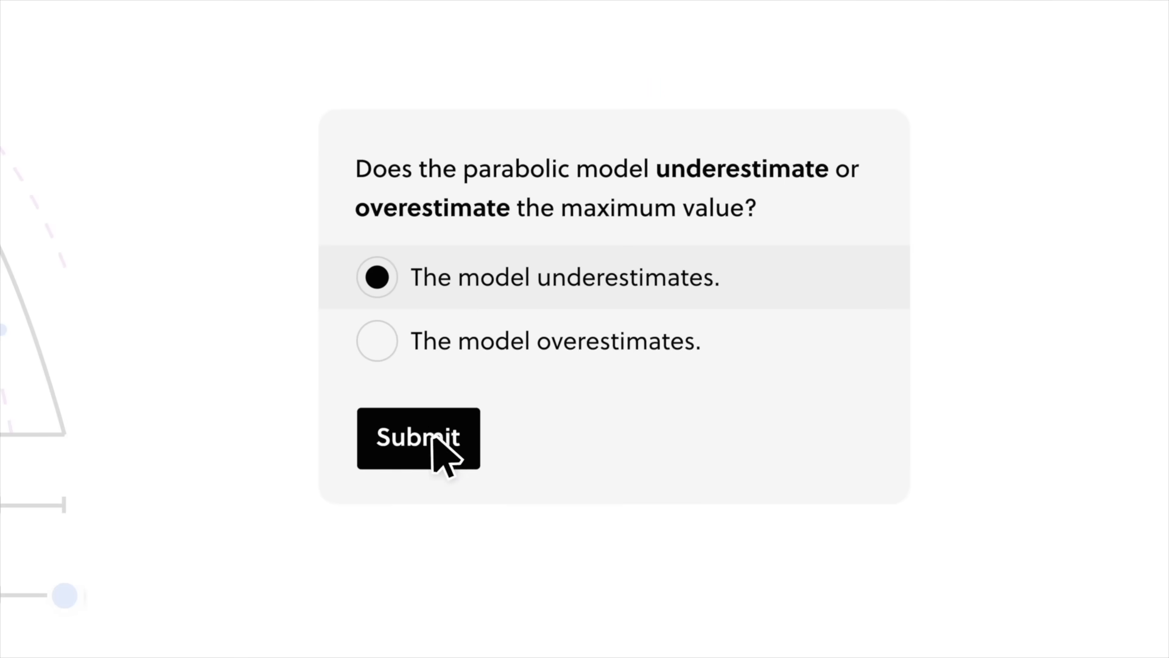
click(417, 438)
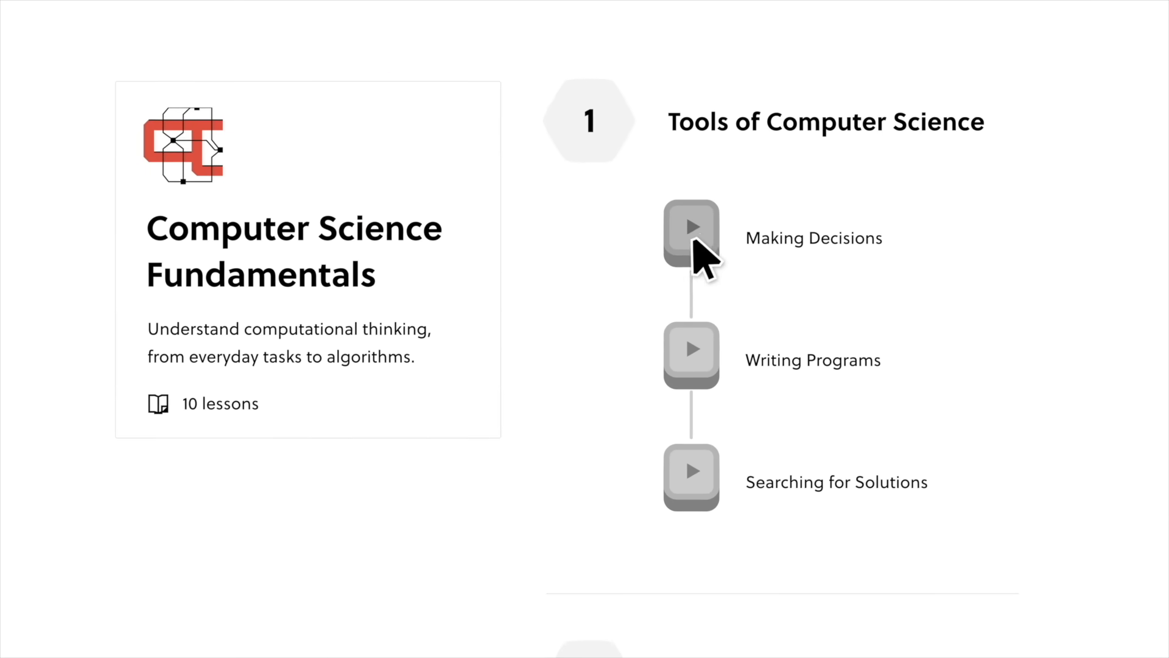
click(692, 237)
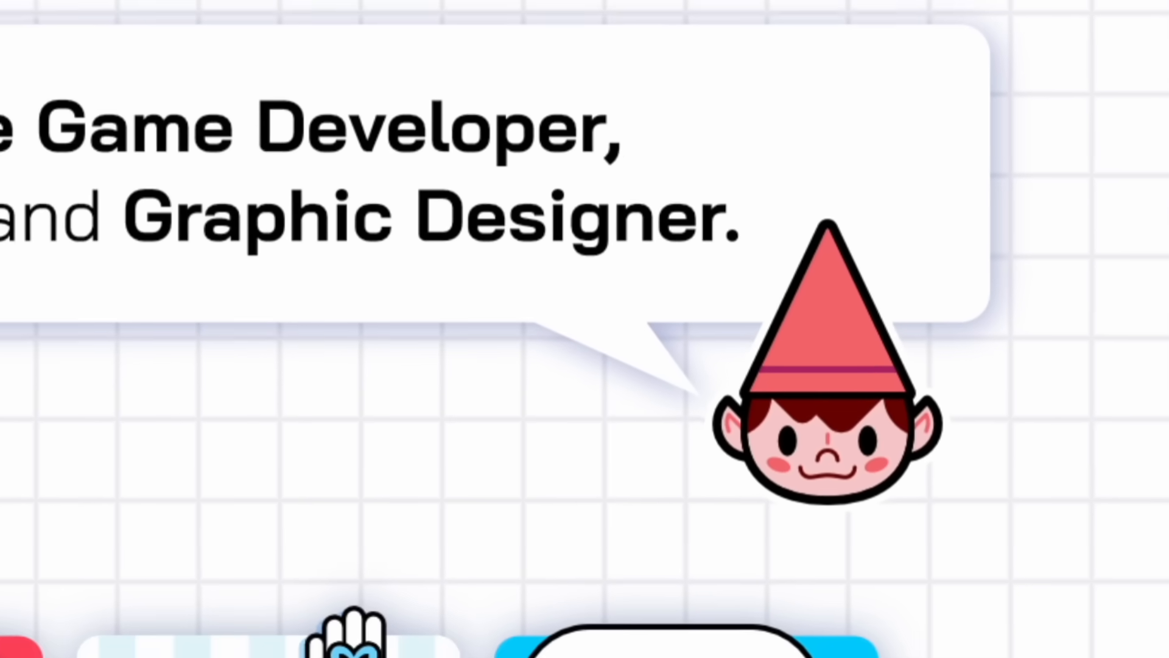
Scroll past the Merch, Games and FAQ cards down to Latest Video
scroll(down, 3)
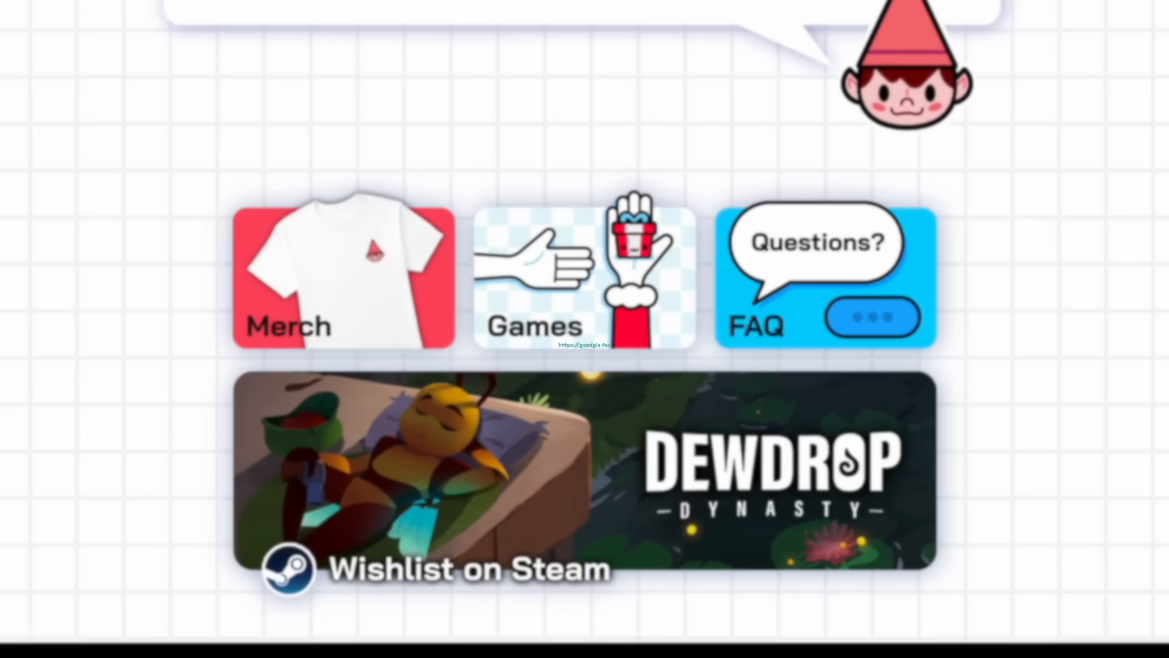
scroll(down, 3)
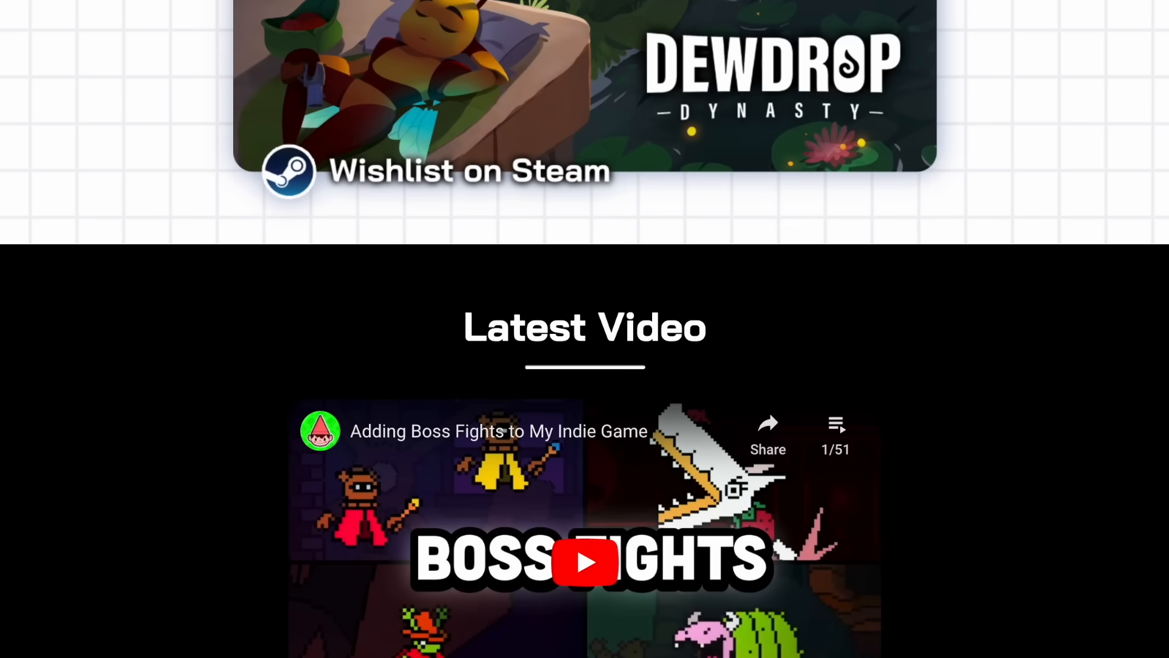